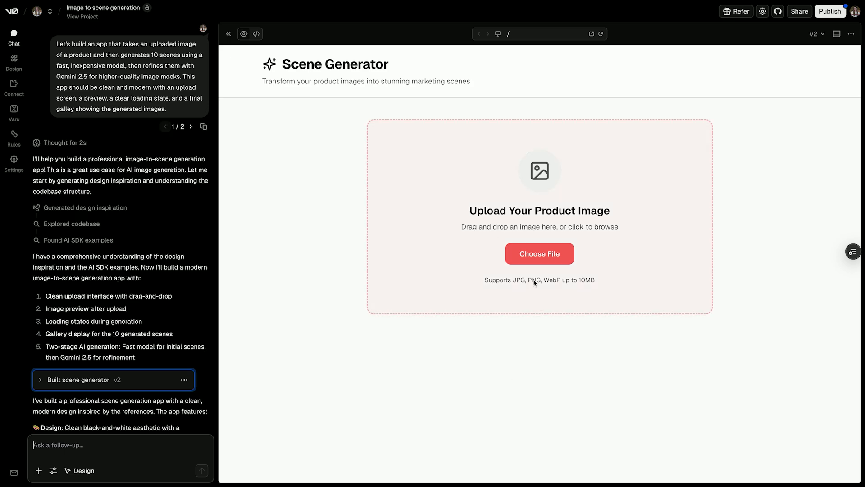
Upload stool.jpg as the product image for the Scene Generator
{"action": "left_click", "coordinate": [539, 253]}
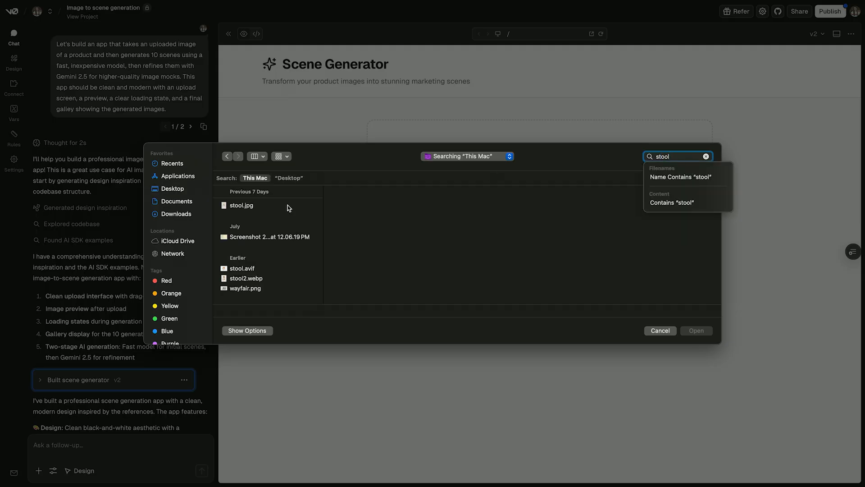
{"action": "double_click", "coordinate": [242, 204]}
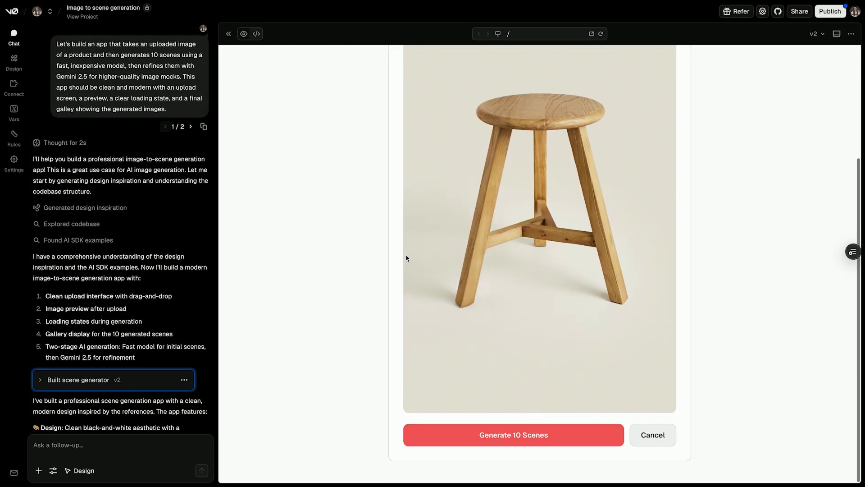
Generate the 10 stool scenes, then view Vercel AI Gateway usage from the integrations list
{"action": "left_click", "coordinate": [513, 435]}
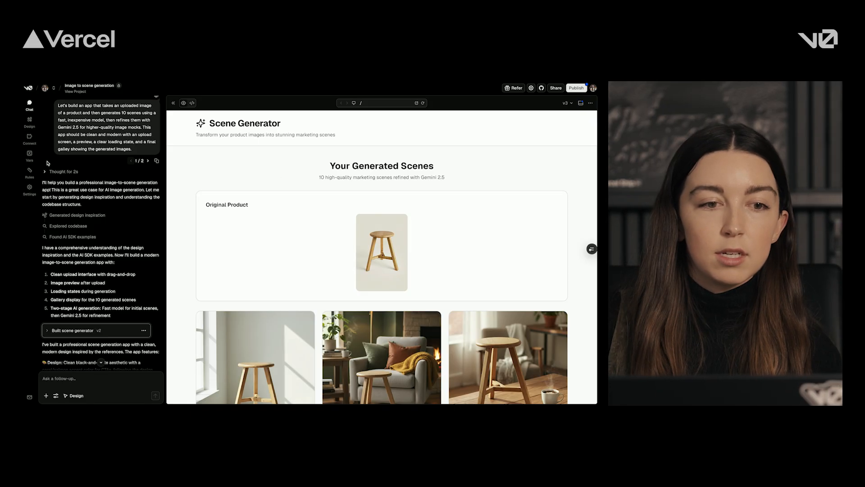
{"action": "left_click", "coordinate": [29, 140]}
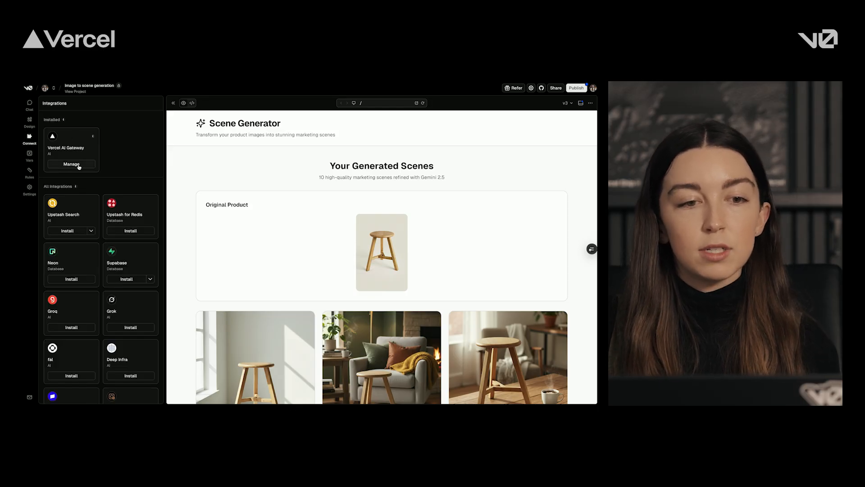
{"action": "left_click", "coordinate": [75, 125]}
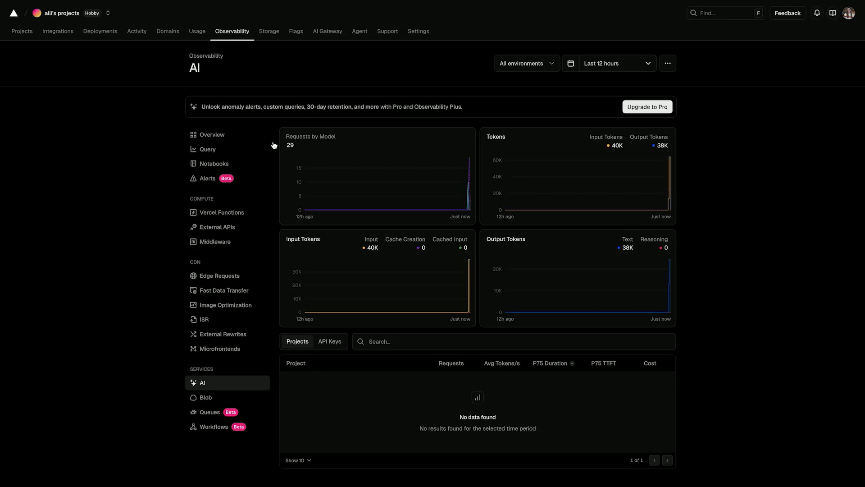
{"action": "mouse_move", "coordinate": [400, 261]}
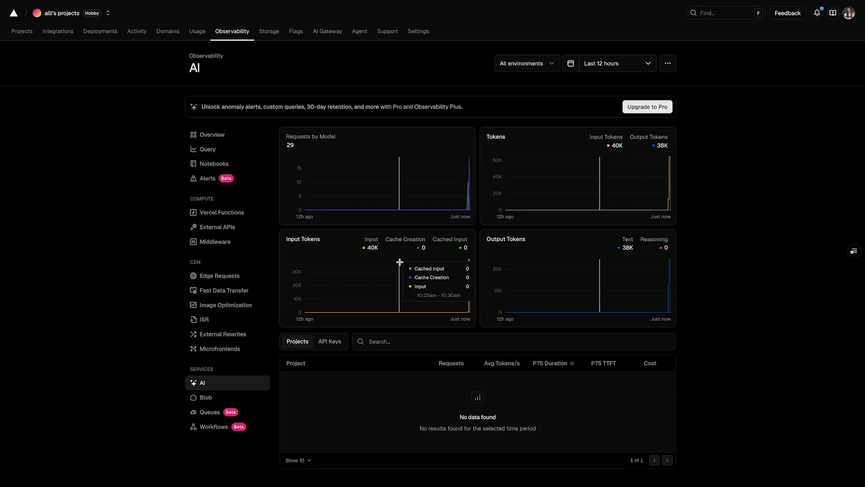
{"action": "mouse_move", "coordinate": [444, 302]}
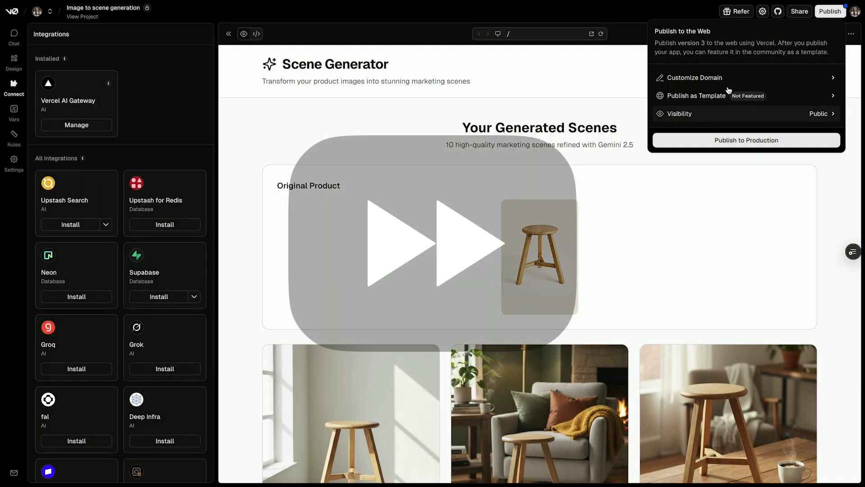
Publish version 3 of the Scene Generator to production
{"action": "left_click", "coordinate": [745, 139]}
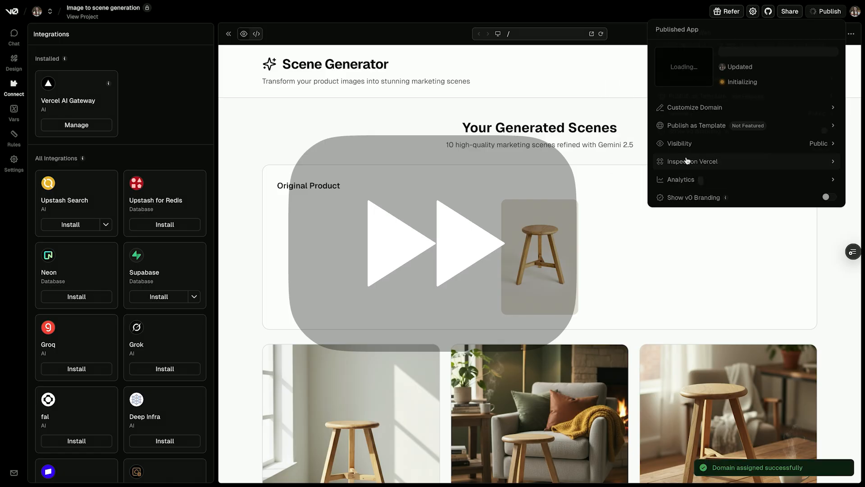